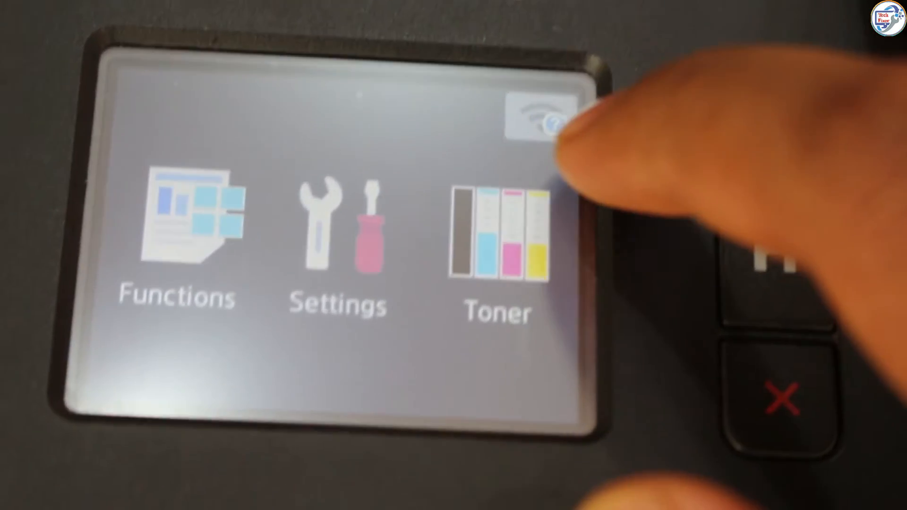
Run the printer's Wi-Fi Setup Wizard, pick the network and key in its password on the keypad
{"action": "left_click", "coordinate": [537, 113]}
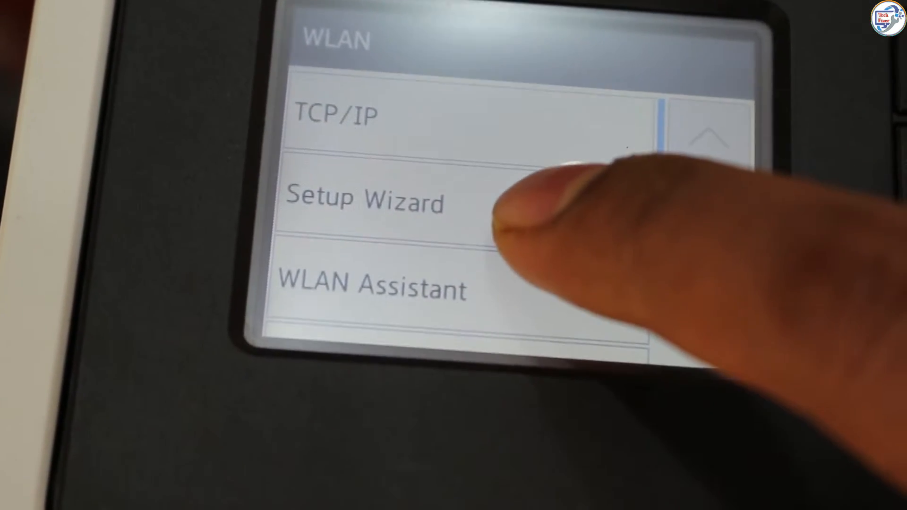
{"action": "left_click", "coordinate": [365, 201]}
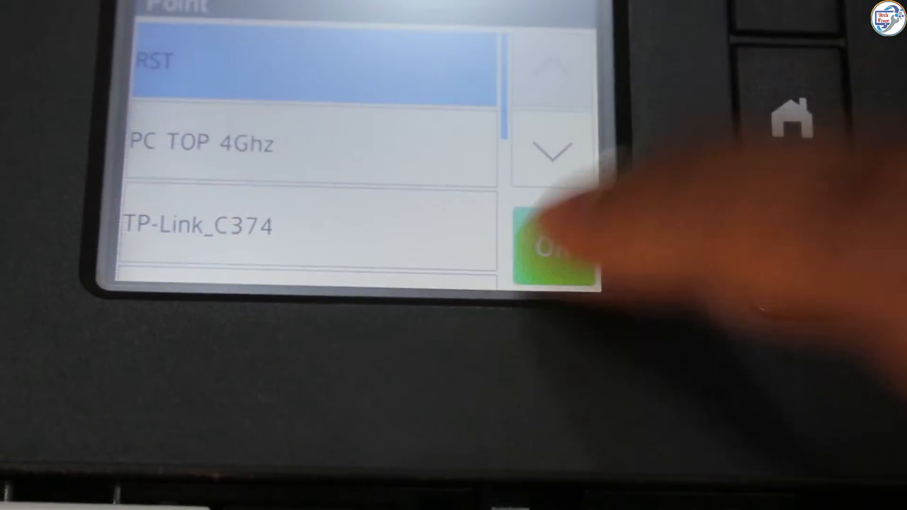
{"action": "left_click", "coordinate": [553, 249]}
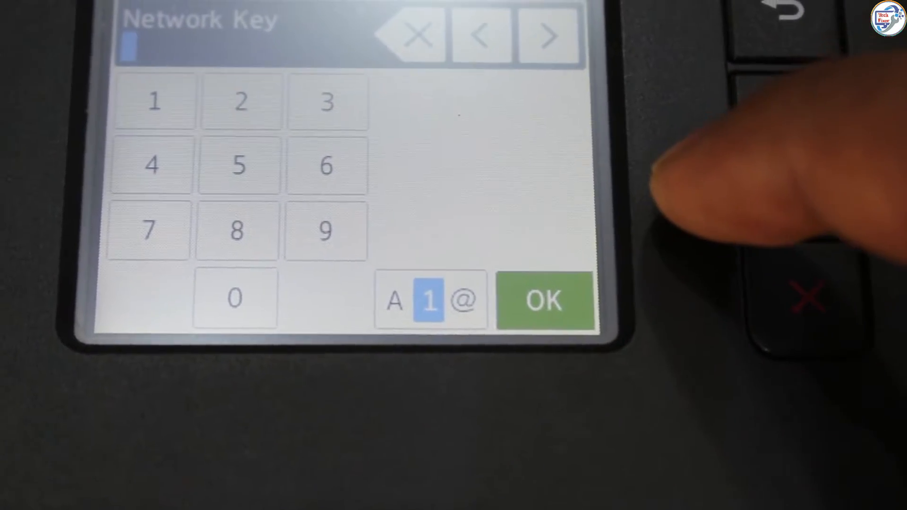
{"action": "left_click", "coordinate": [153, 101]}
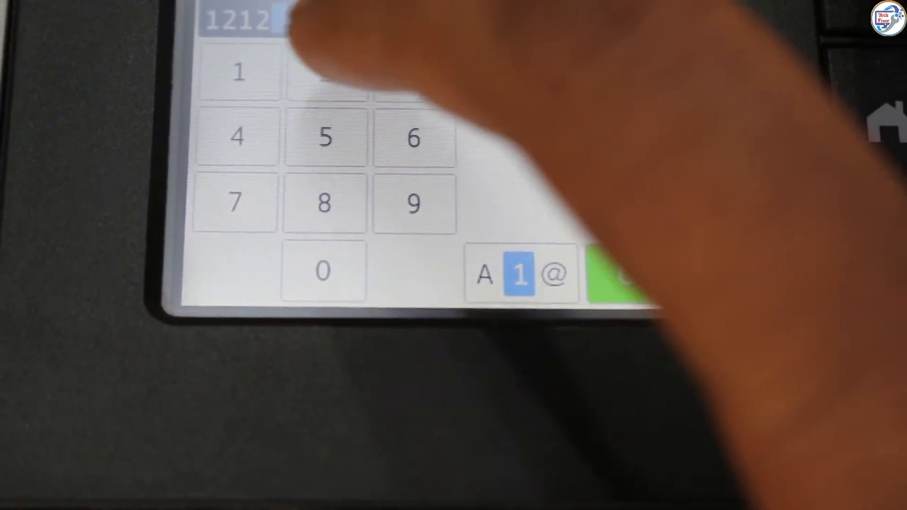
{"action": "left_click", "coordinate": [619, 272]}
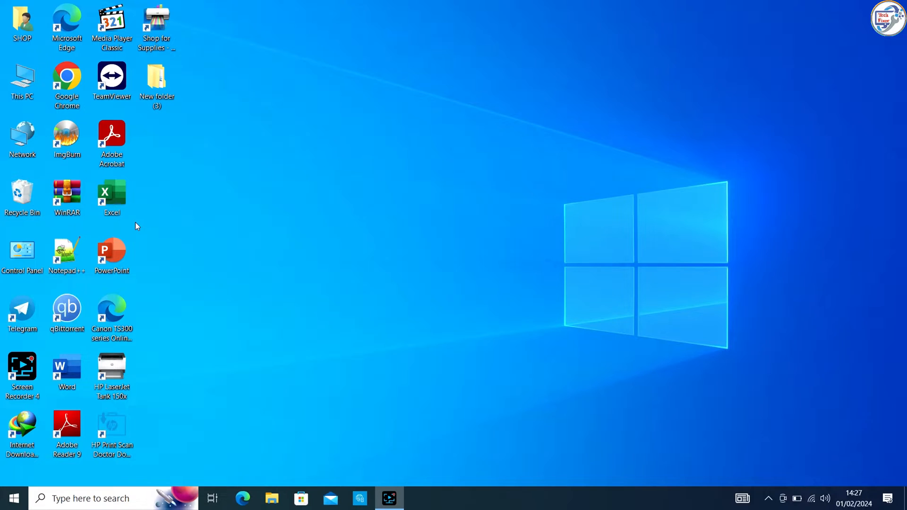
Search Bing in Edge for 'brother hl-l3270cdw driver download' and review the results
{"action": "double_click", "coordinate": [66, 21]}
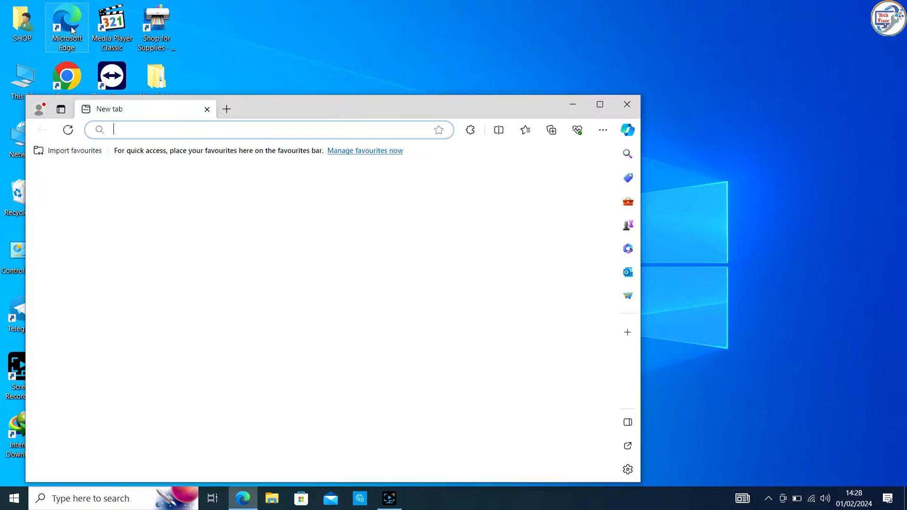
{"action": "left_click", "coordinate": [599, 104]}
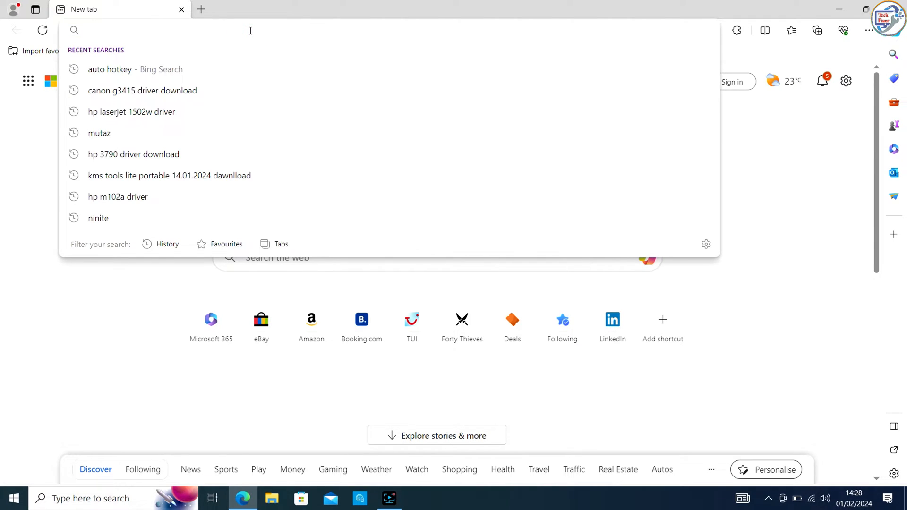
{"action": "type", "text": "brot"}
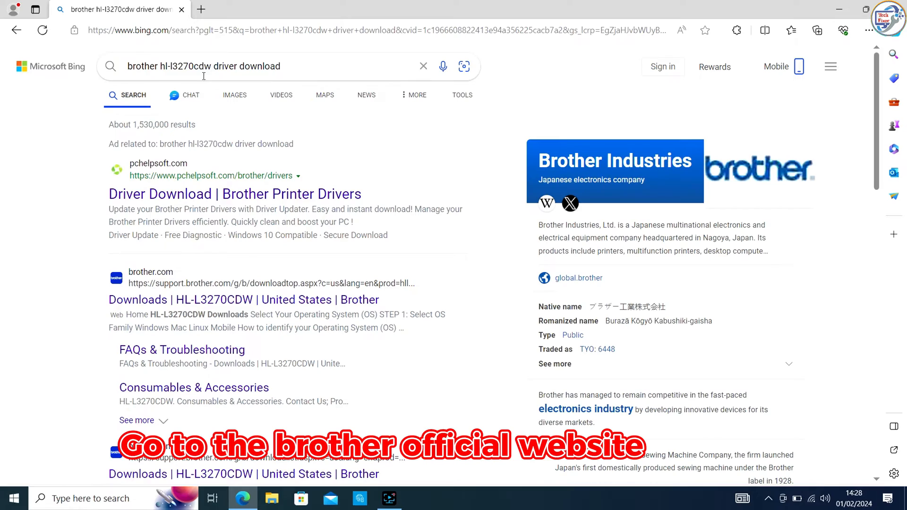
{"action": "scroll", "scroll_direction": "down", "scroll_amount": 3}
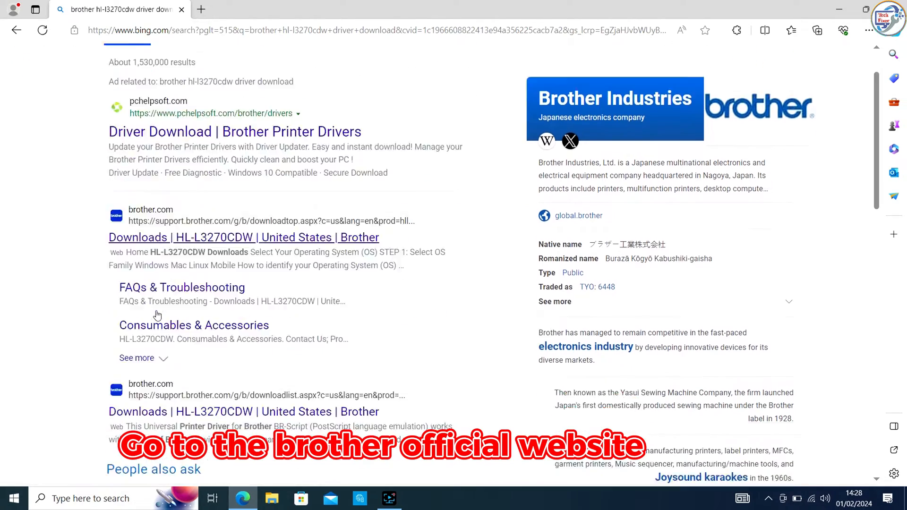
{"action": "scroll", "scroll_direction": "down", "scroll_amount": 3}
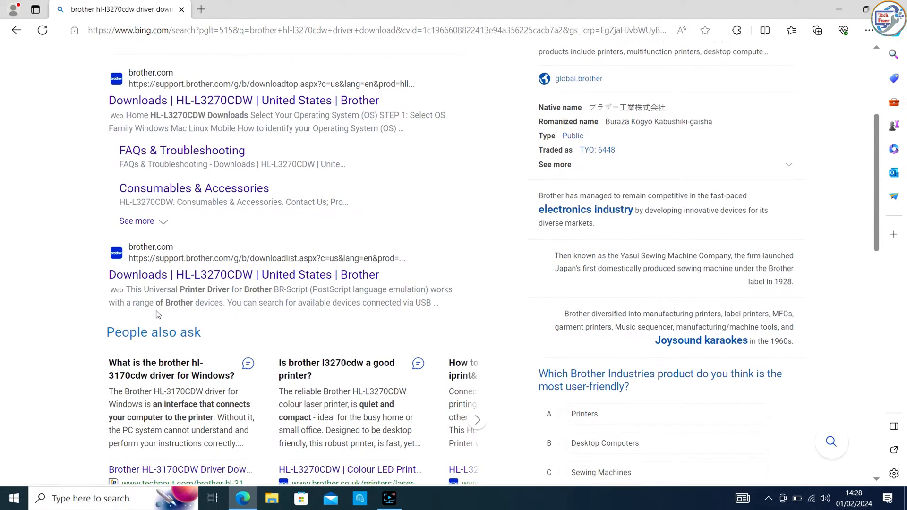
{"action": "mouse_move", "coordinate": [182, 105]}
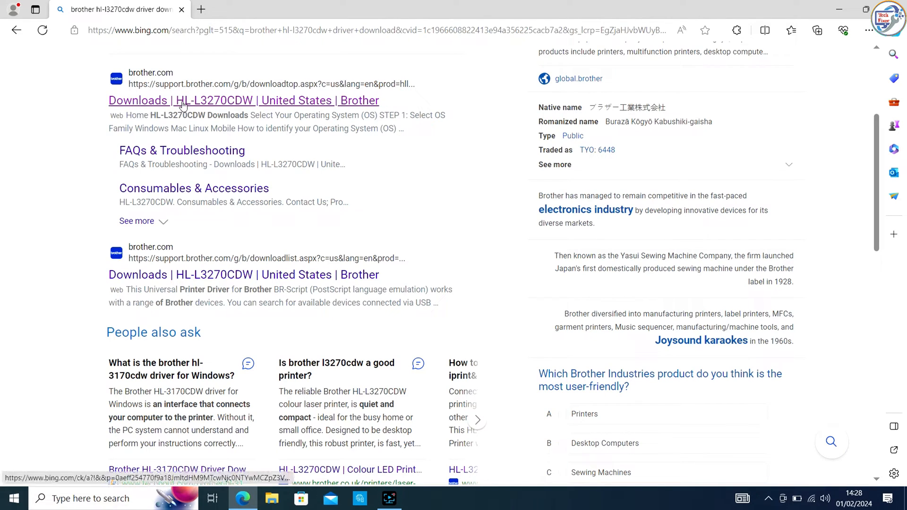
Reach the official HL-L3270CDW downloads page and select Windows 10 (64-bit)
{"action": "left_click", "coordinate": [242, 100]}
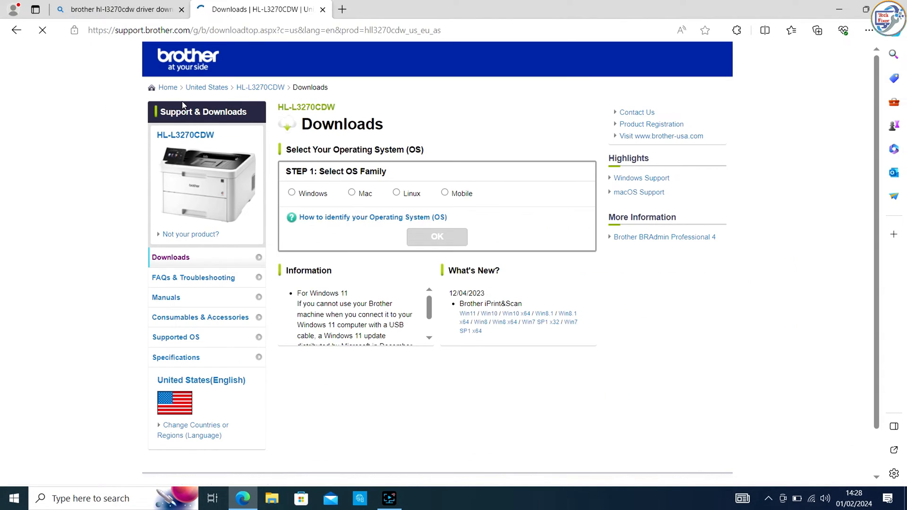
{"action": "left_click", "coordinate": [292, 193]}
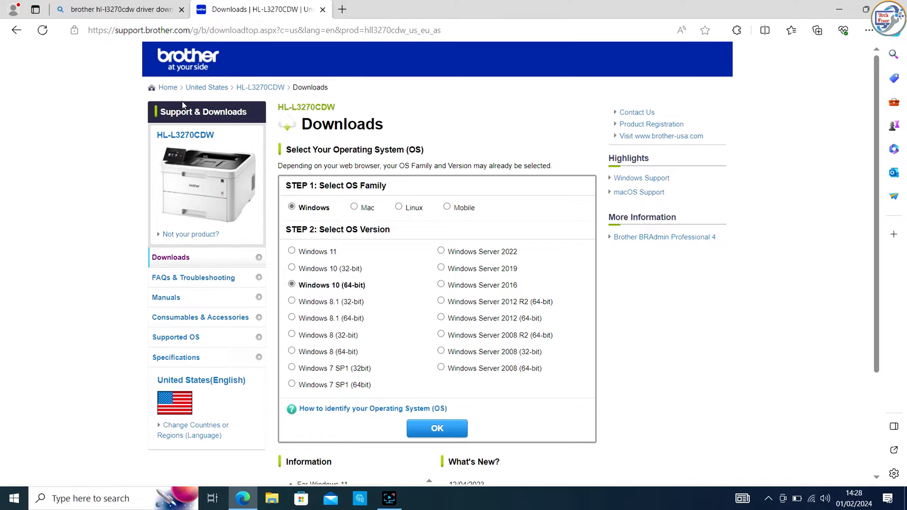
{"action": "mouse_move", "coordinate": [270, 260]}
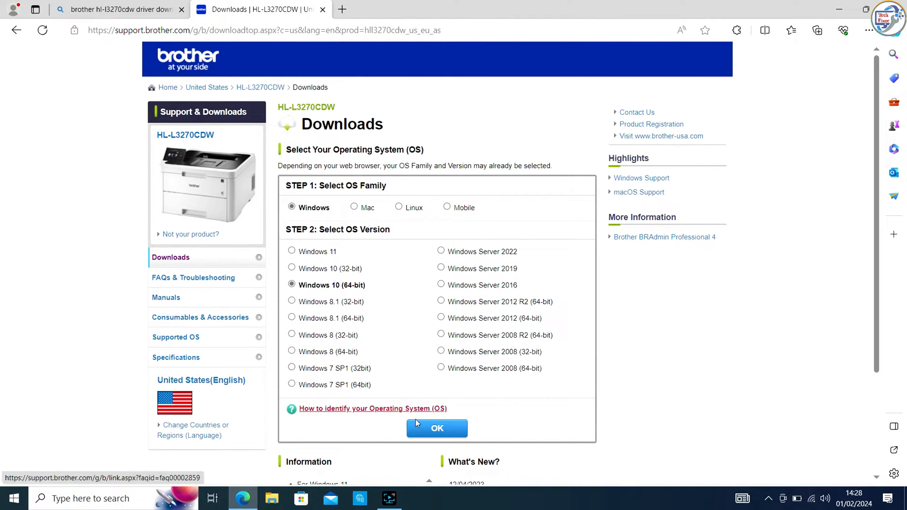
{"action": "left_click", "coordinate": [436, 428]}
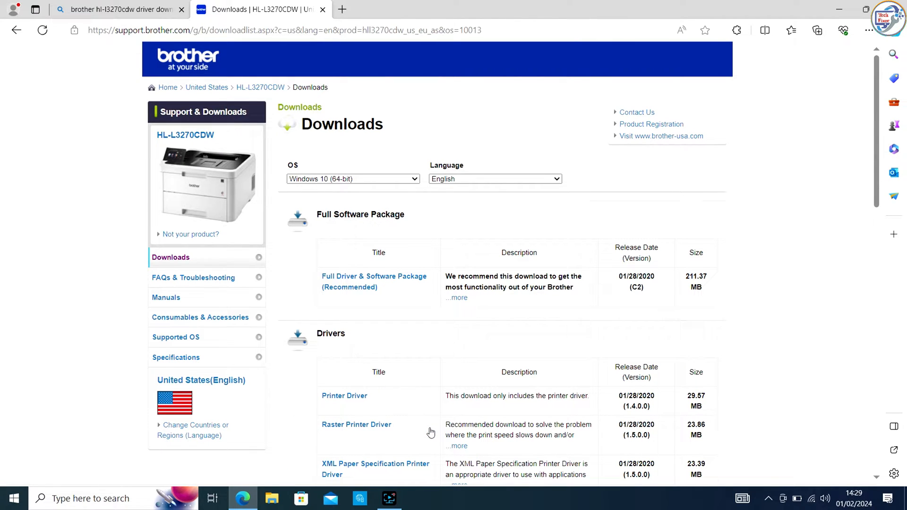
{"action": "mouse_move", "coordinate": [387, 288]}
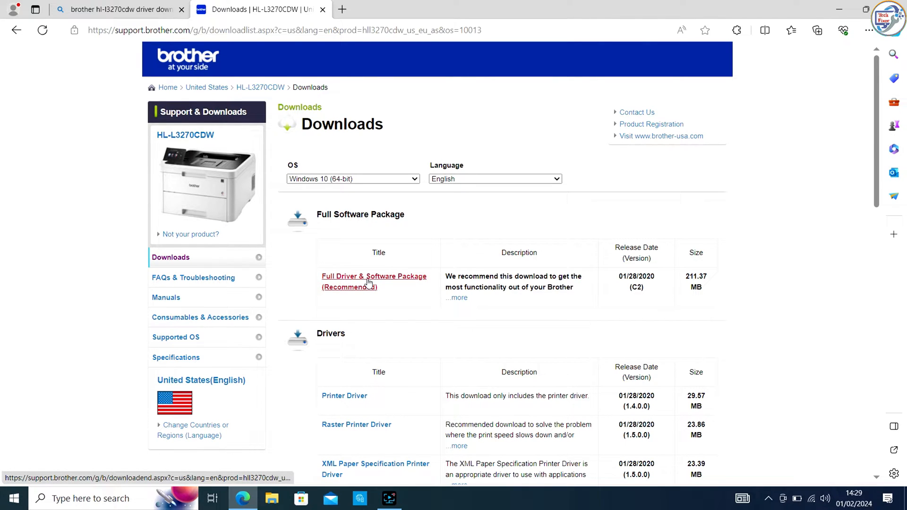
Choose the Full Driver & Software Package, accept the EULA and start the Y17D_C1_ULWT download
{"action": "left_click", "coordinate": [374, 282]}
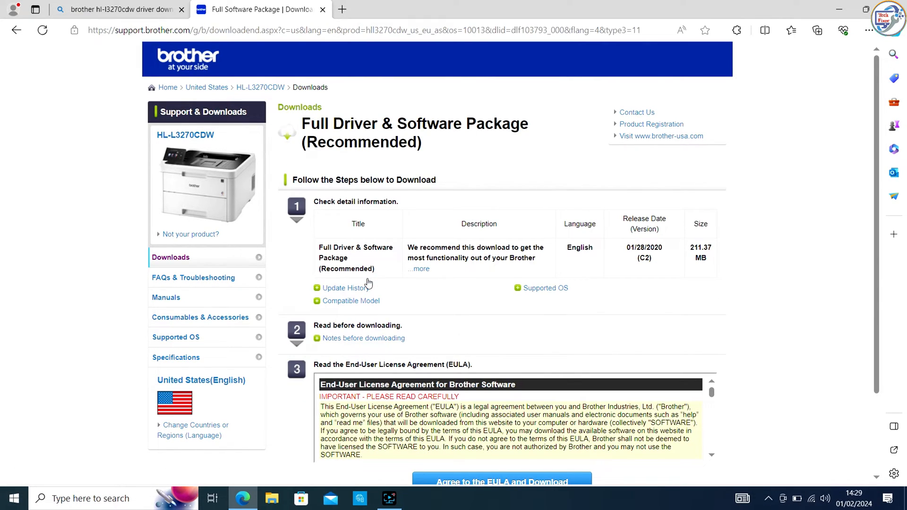
{"action": "scroll", "scroll_direction": "down", "scroll_amount": 3}
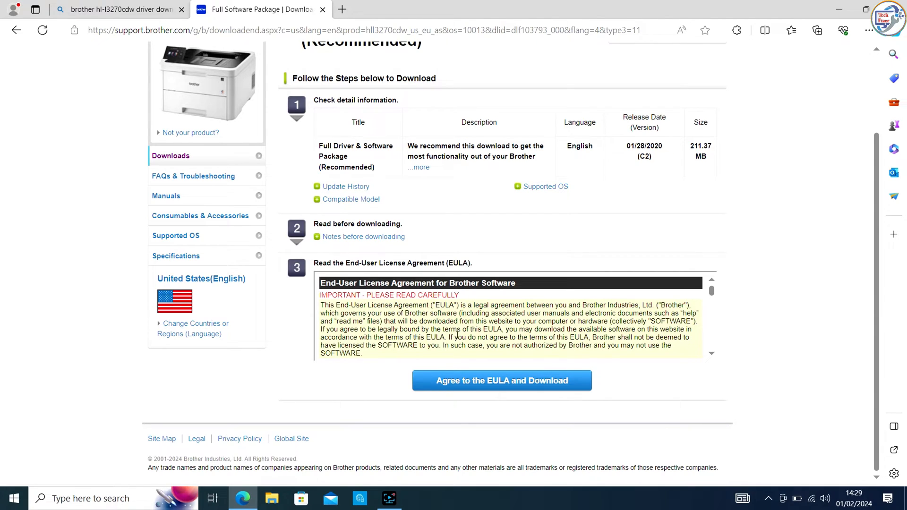
{"action": "left_click", "coordinate": [502, 380]}
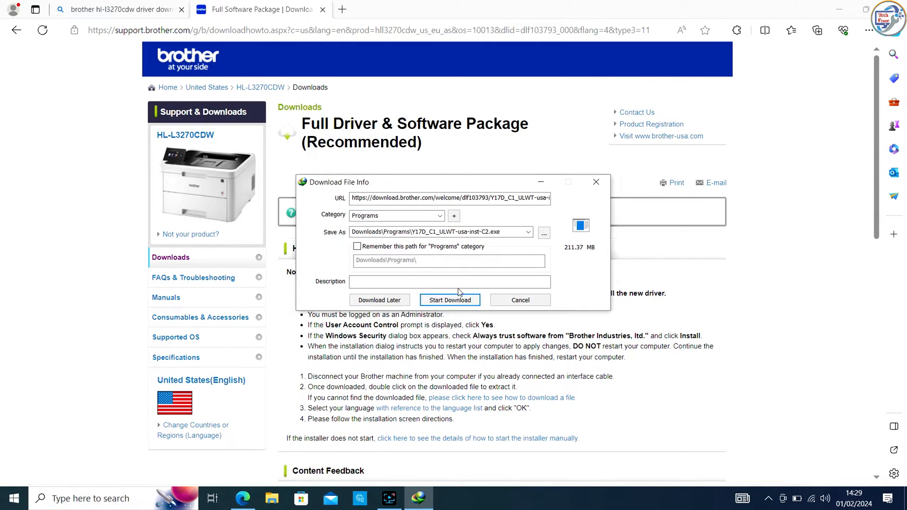
{"action": "left_click", "coordinate": [449, 300]}
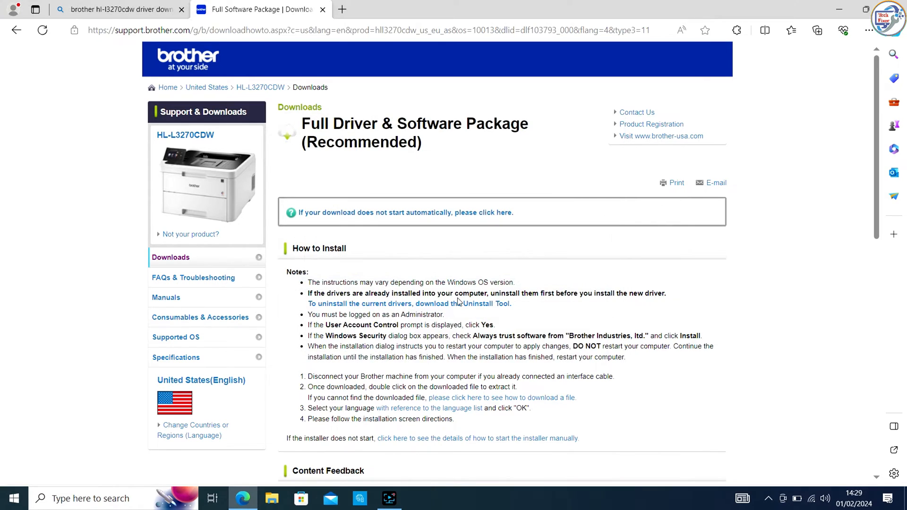
{"action": "mouse_move", "coordinate": [651, 124]}
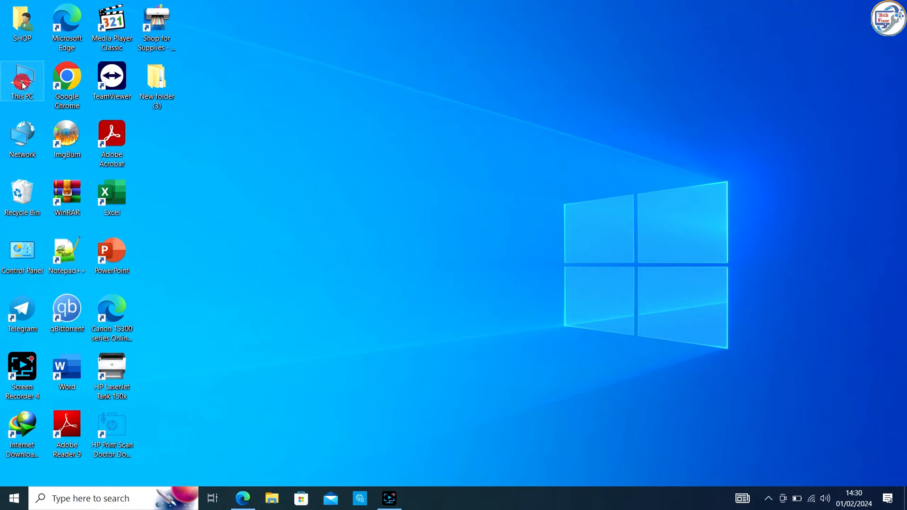
Run Y17D_C1_ULWT-inst-D1 from Downloads\Programs to unpack it and launch the installer
{"action": "double_click", "coordinate": [22, 81]}
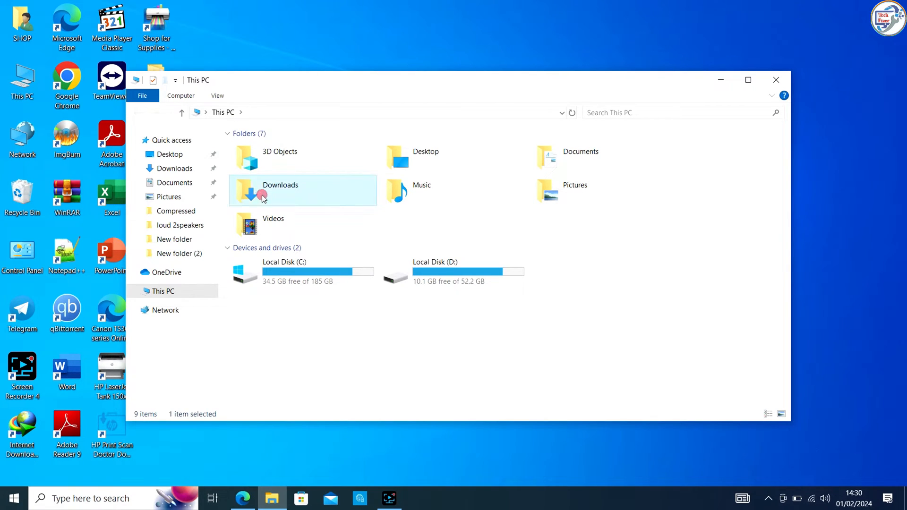
{"action": "double_click", "coordinate": [279, 191]}
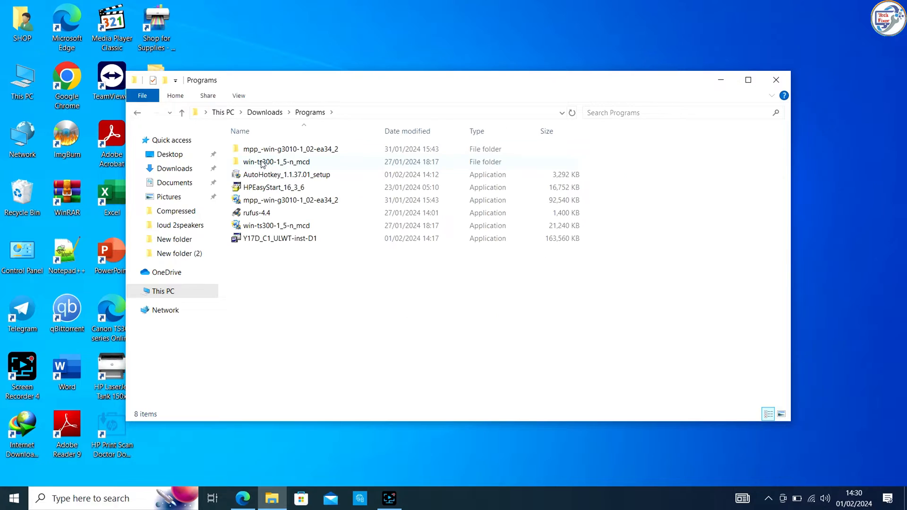
{"action": "left_click", "coordinate": [280, 238]}
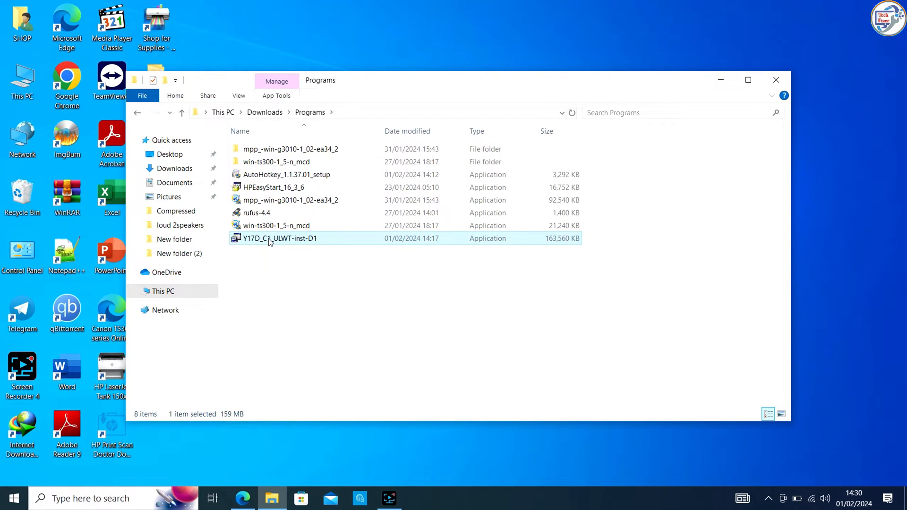
{"action": "double_click", "coordinate": [280, 238]}
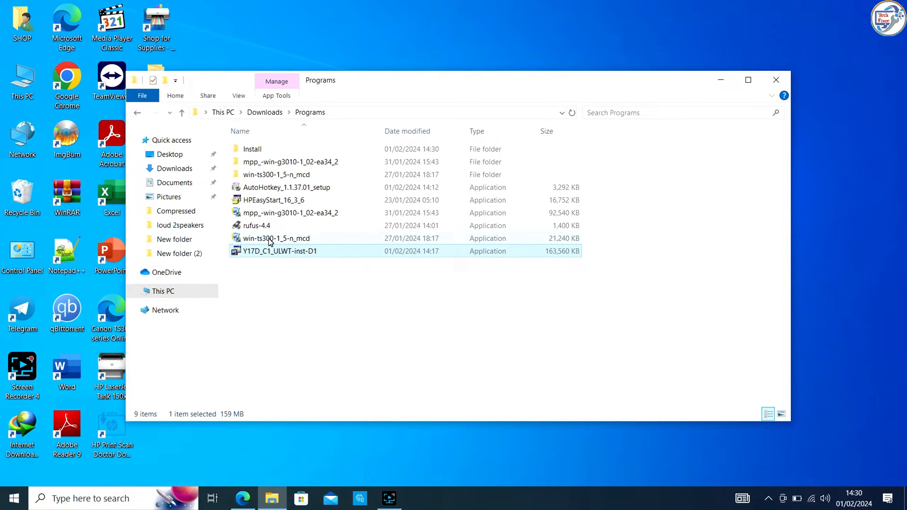
{"action": "double_click", "coordinate": [280, 250]}
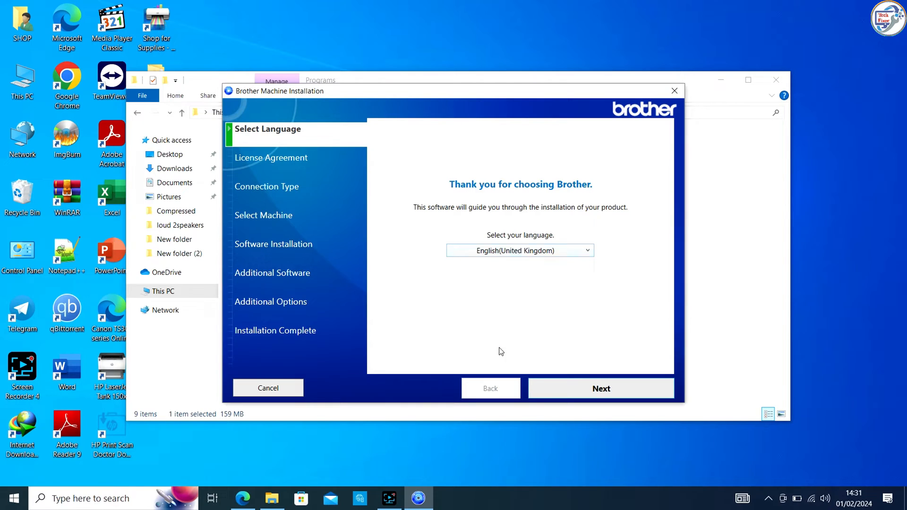
Keep the language, accept the licence and select Wireless Network Connection (Wi-Fi)
{"action": "left_click", "coordinate": [601, 388]}
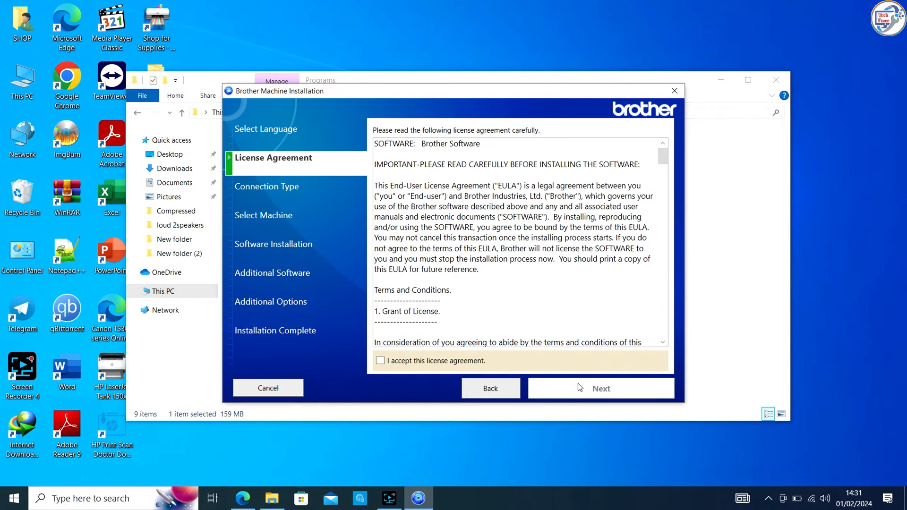
{"action": "left_click", "coordinate": [380, 360]}
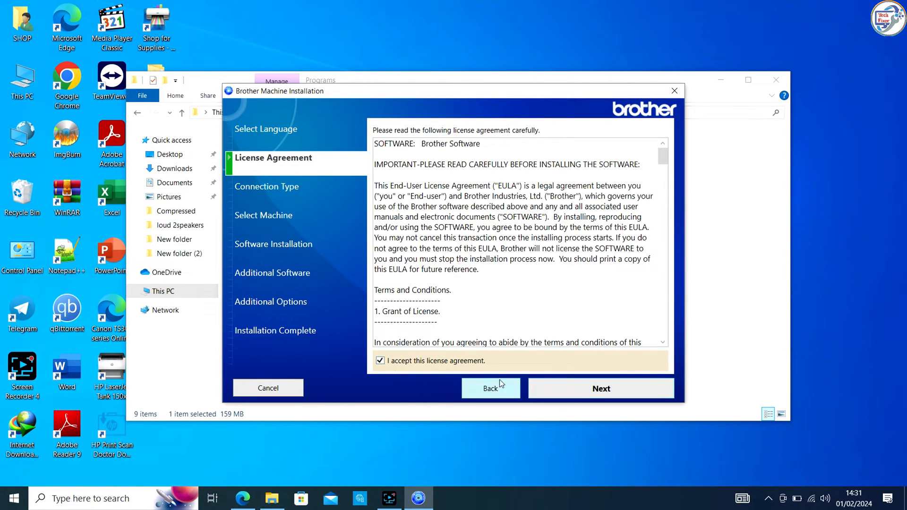
{"action": "left_click", "coordinate": [601, 389]}
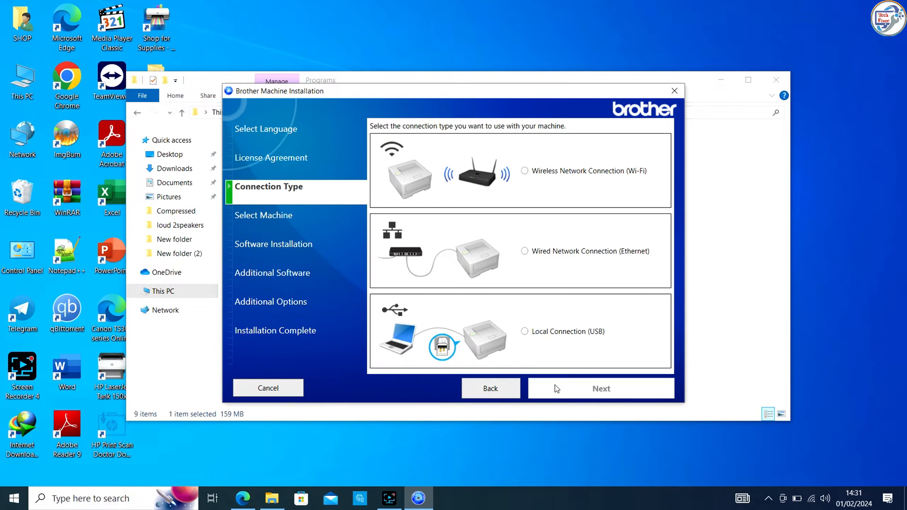
{"action": "mouse_move", "coordinate": [526, 176]}
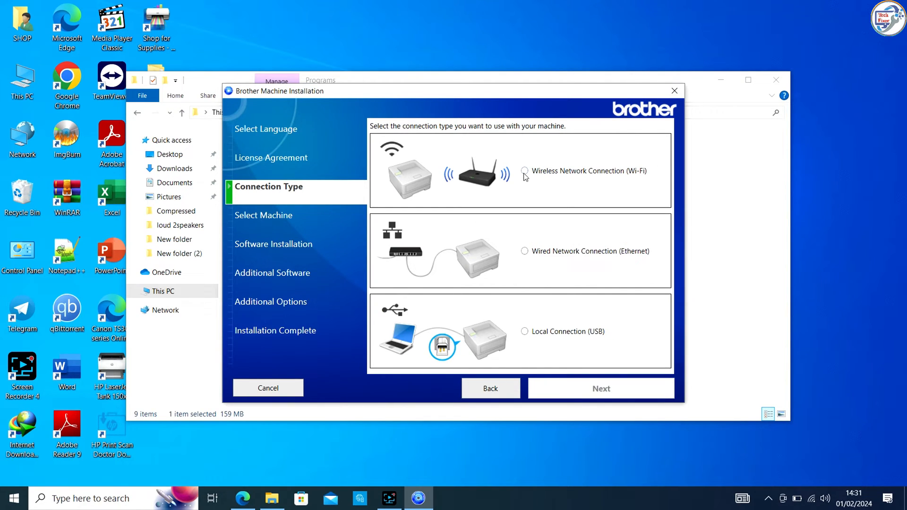
{"action": "left_click", "coordinate": [525, 171]}
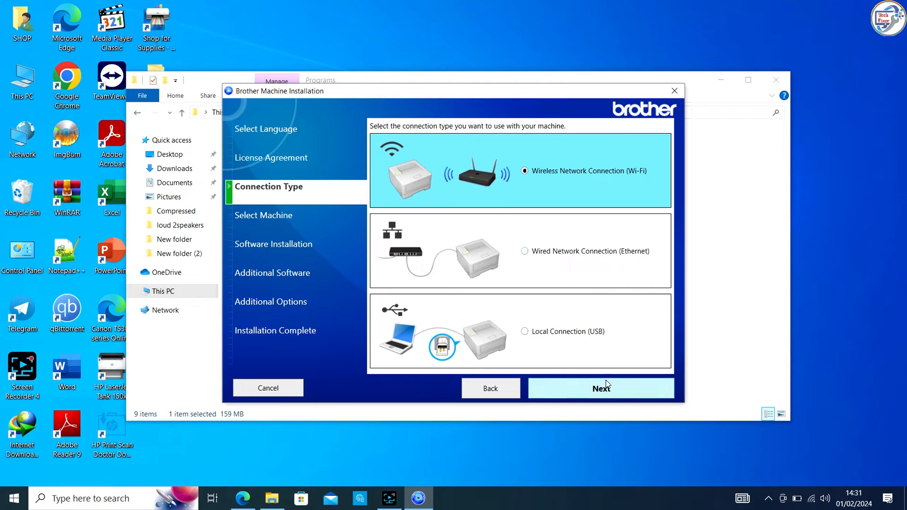
{"action": "left_click", "coordinate": [601, 388]}
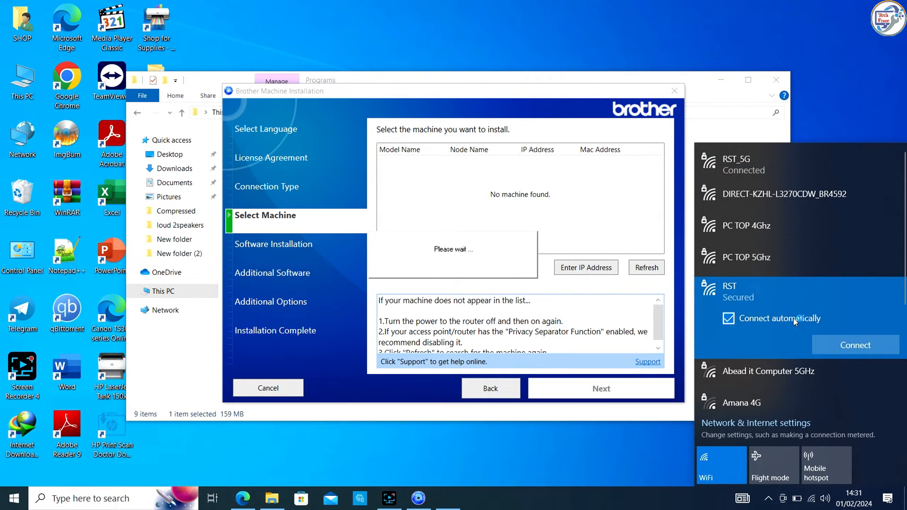
Join the PC to the RST Wi-Fi network from the taskbar with its security key
{"action": "left_click", "coordinate": [855, 345]}
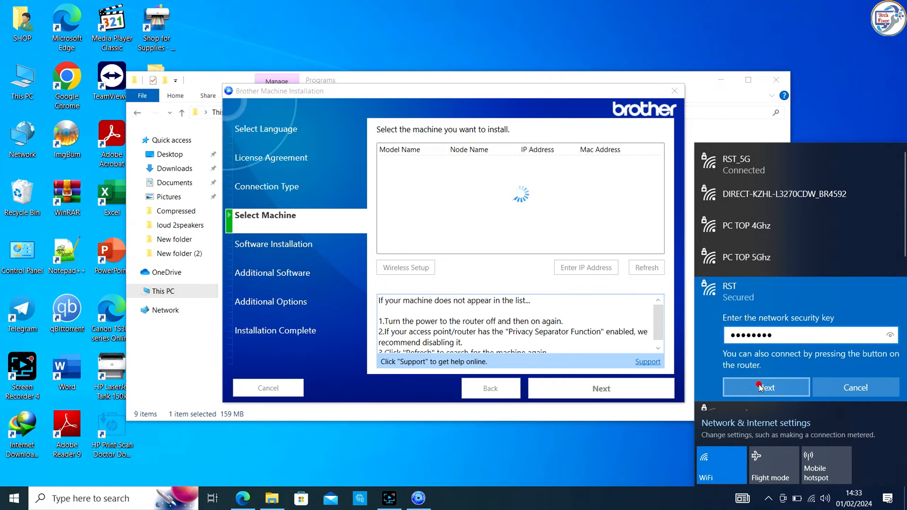
{"action": "left_click", "coordinate": [766, 387]}
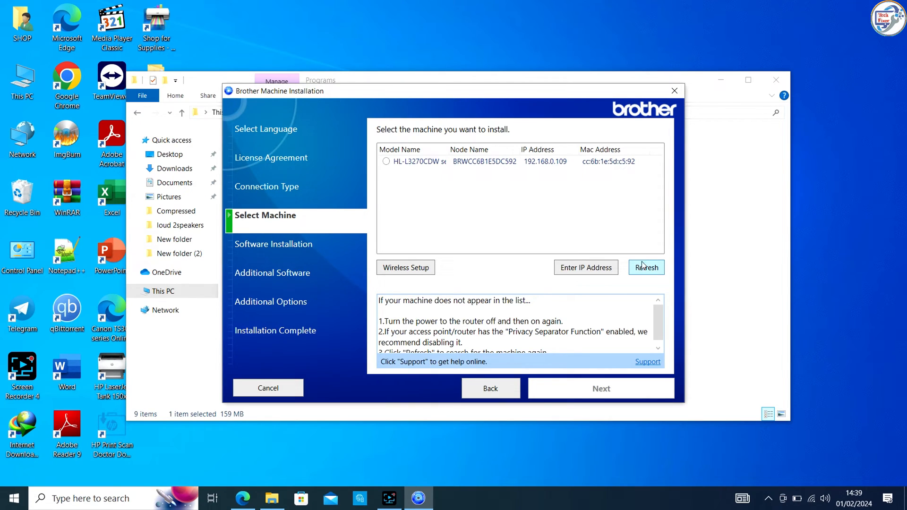
Select the found HL-L3270CDW printer and start the Standard installation
{"action": "left_click", "coordinate": [386, 161]}
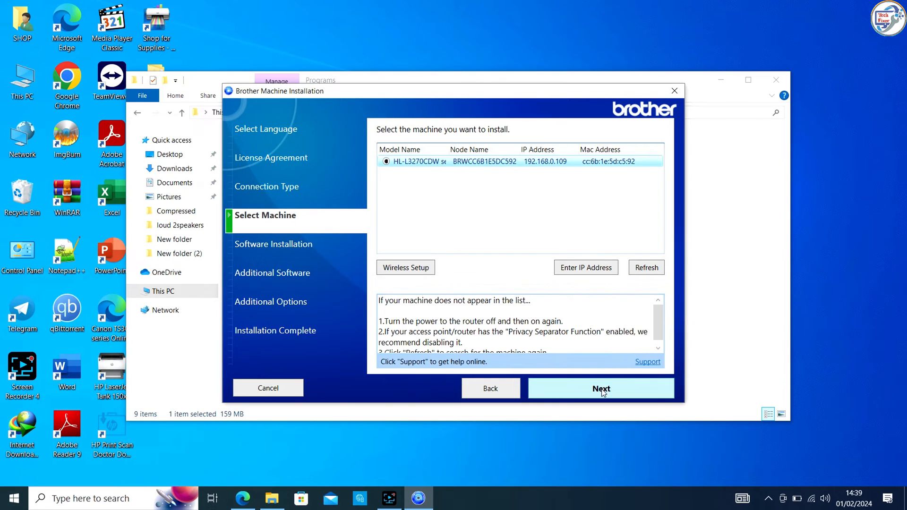
{"action": "left_click", "coordinate": [601, 388]}
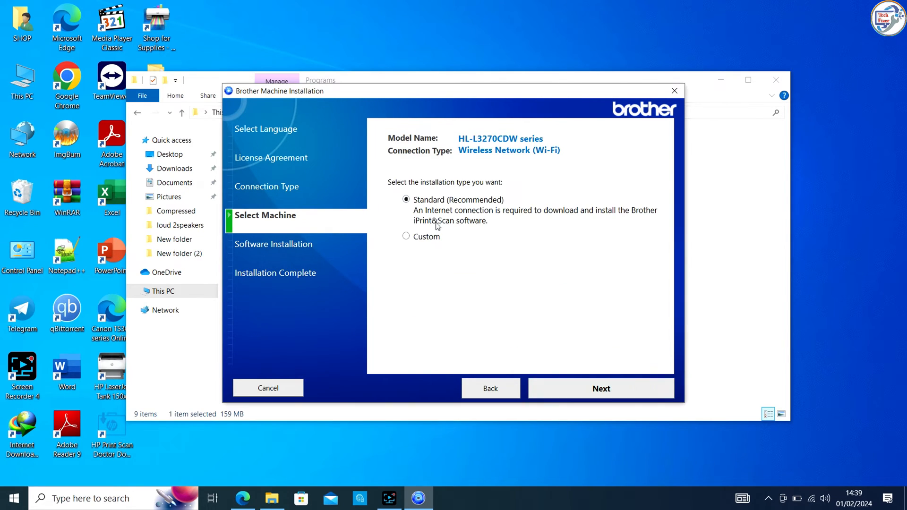
{"action": "left_click", "coordinate": [601, 389]}
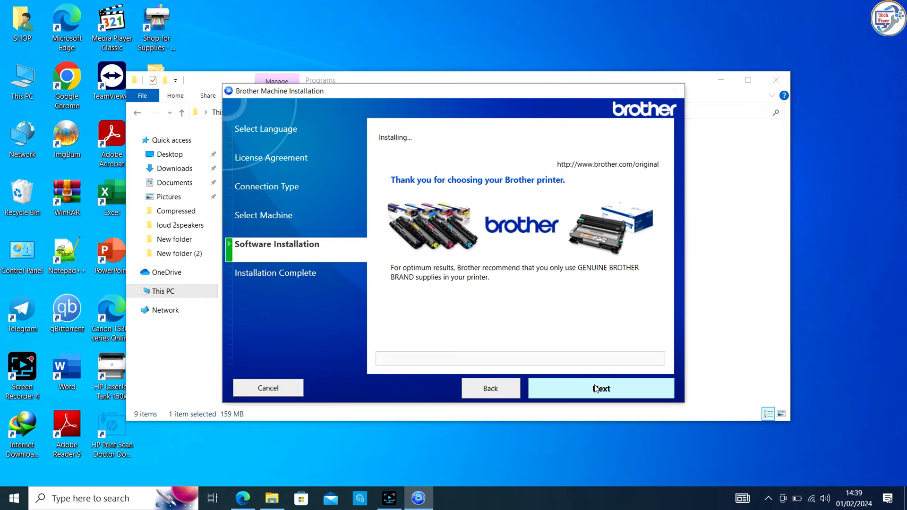